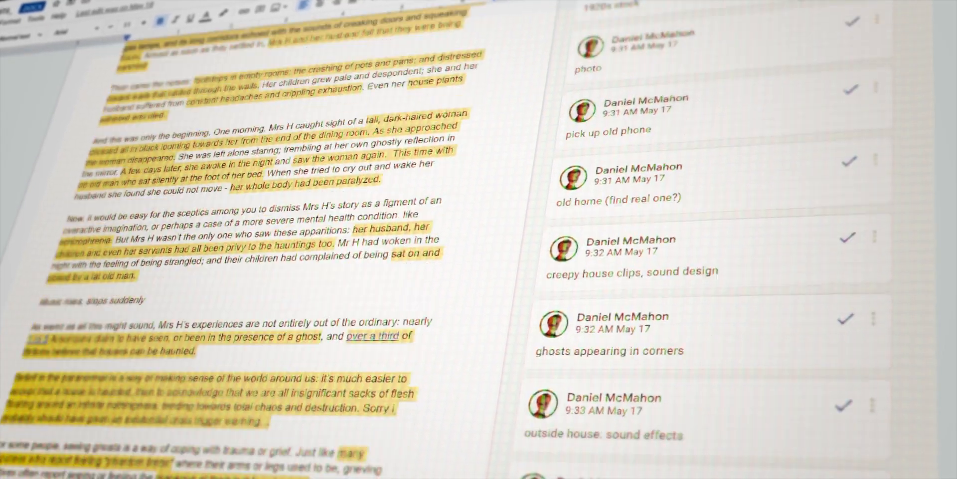
type("PUSH THE MUSIC HE")
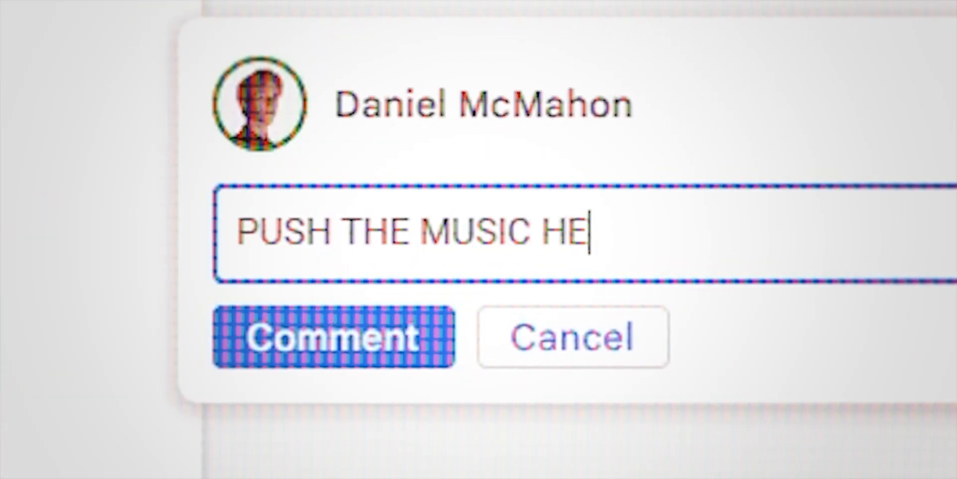